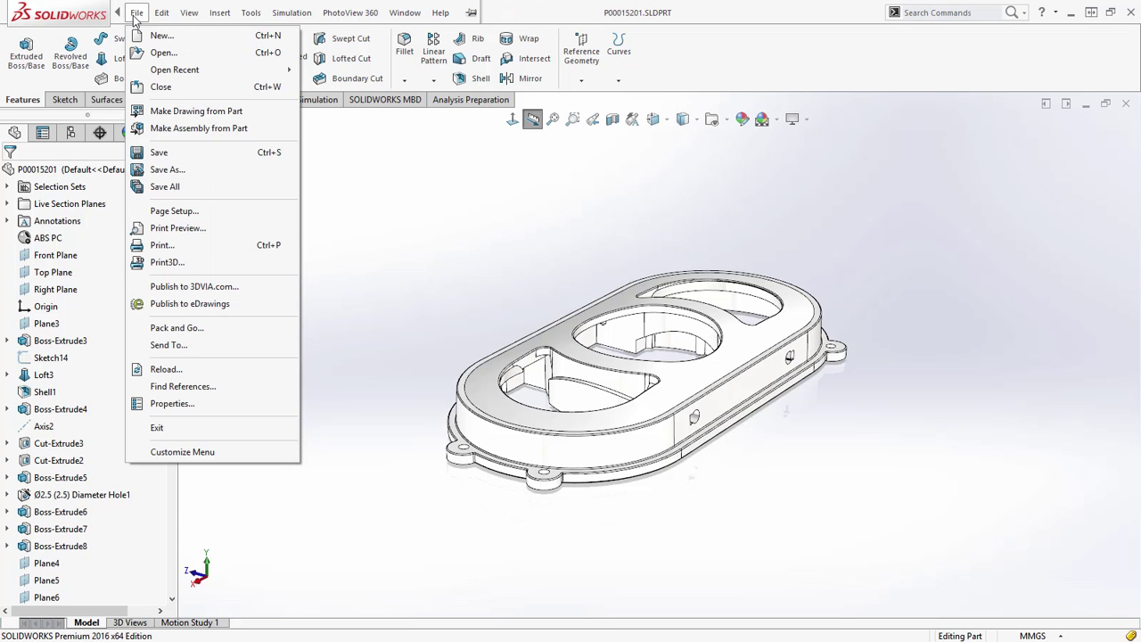
- Launch Print3D, rest the bottom face on the print bed and orient the part to fit
click(168, 260)
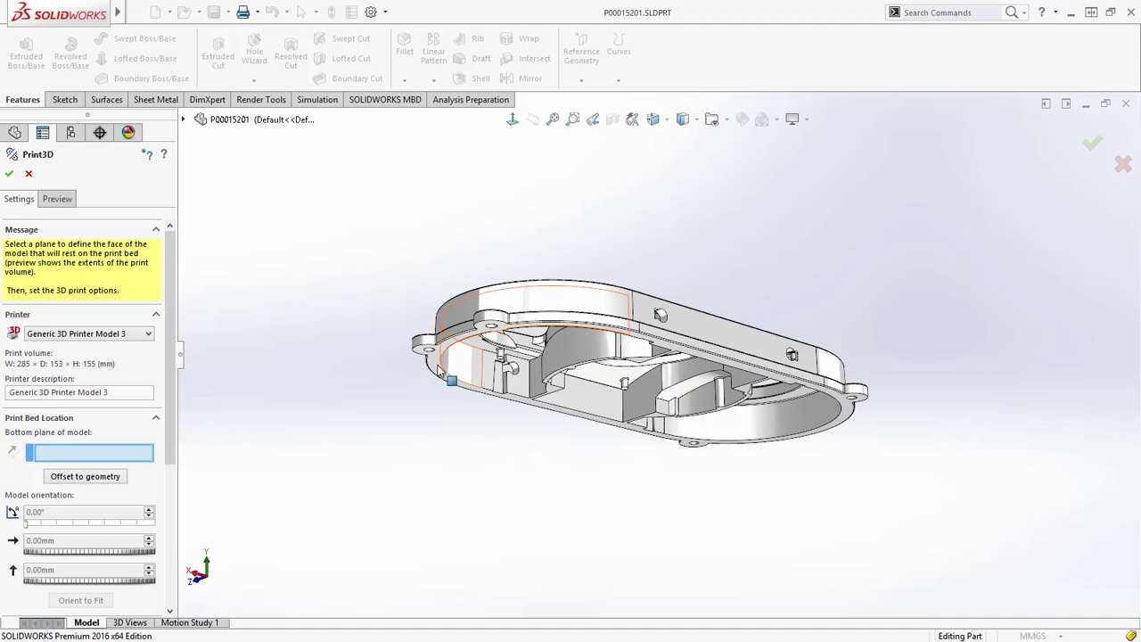
click(449, 381)
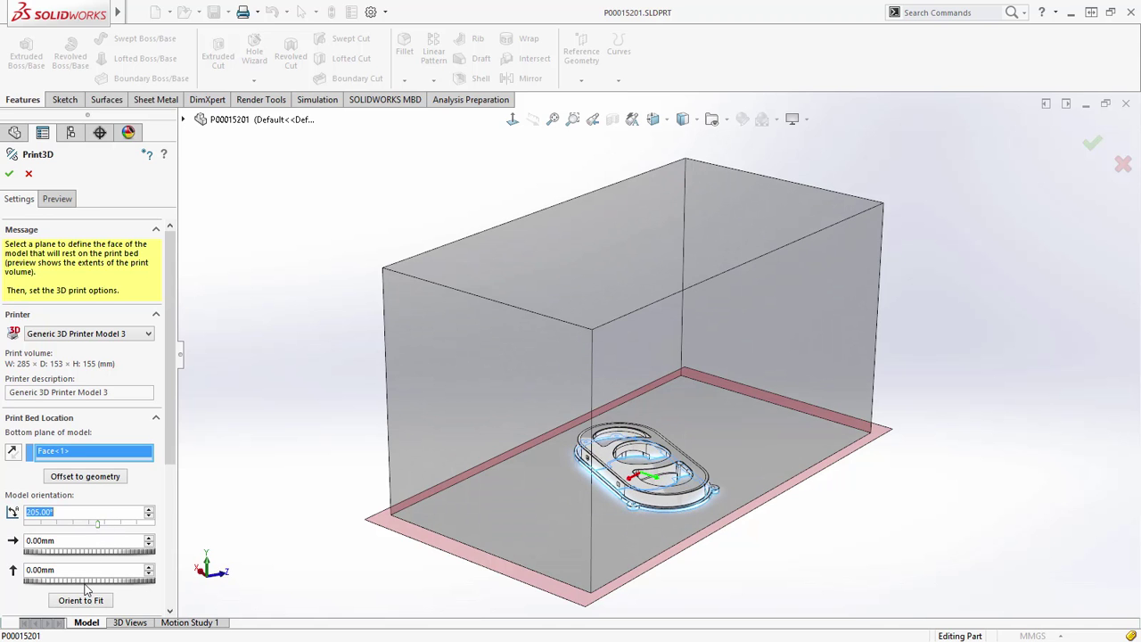
click(80, 599)
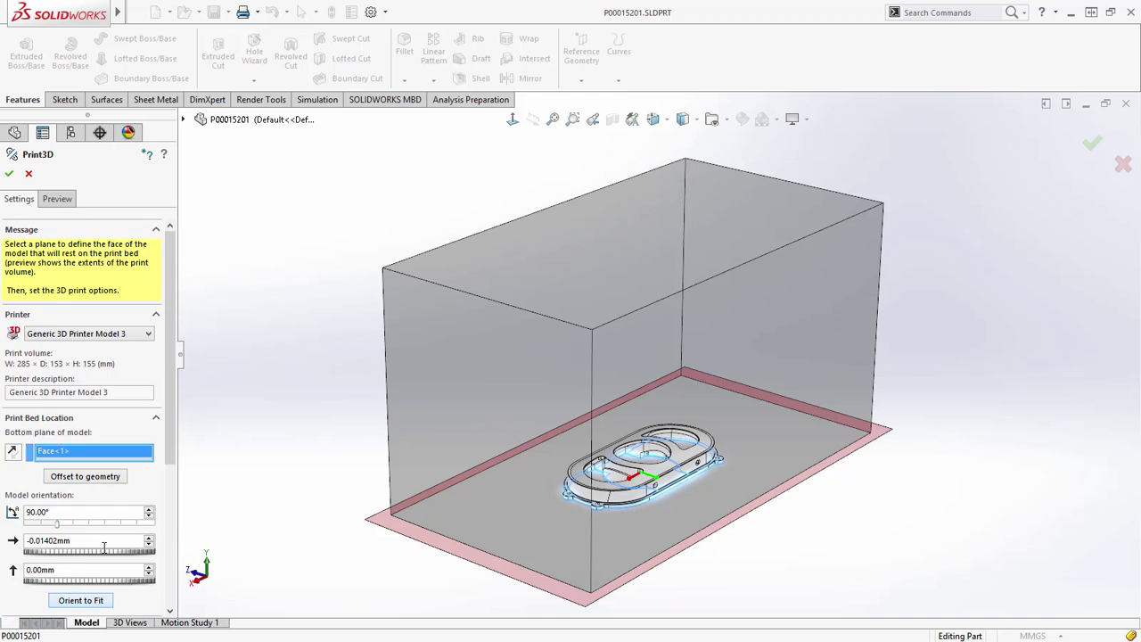
- Raise the print scale and scale the part to fill the print volume
scroll(down, 3)
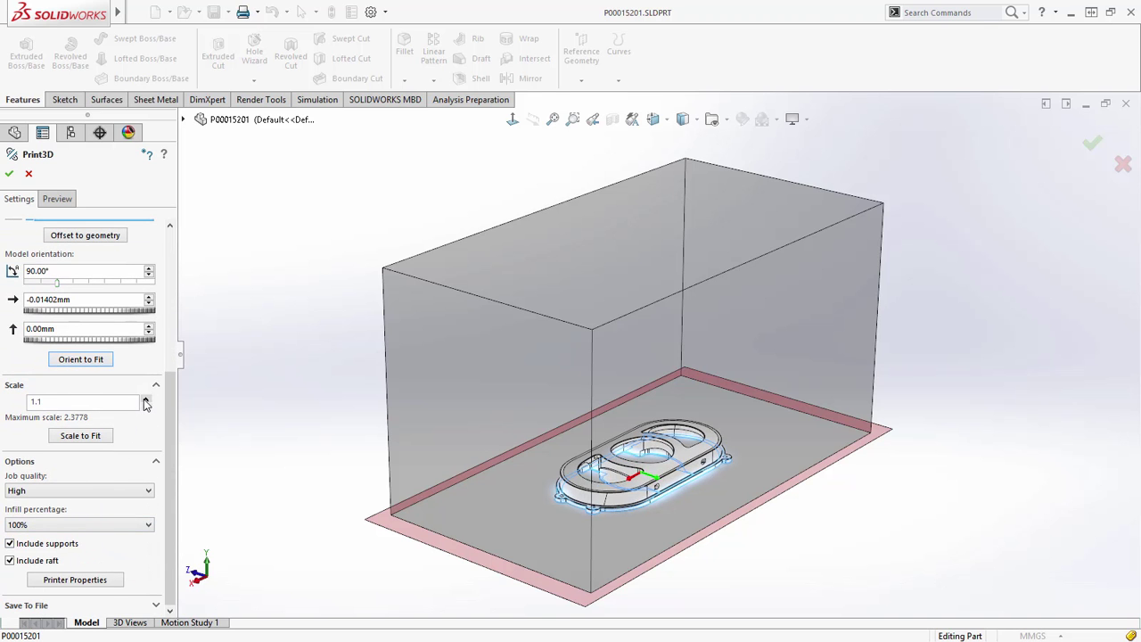
click(81, 435)
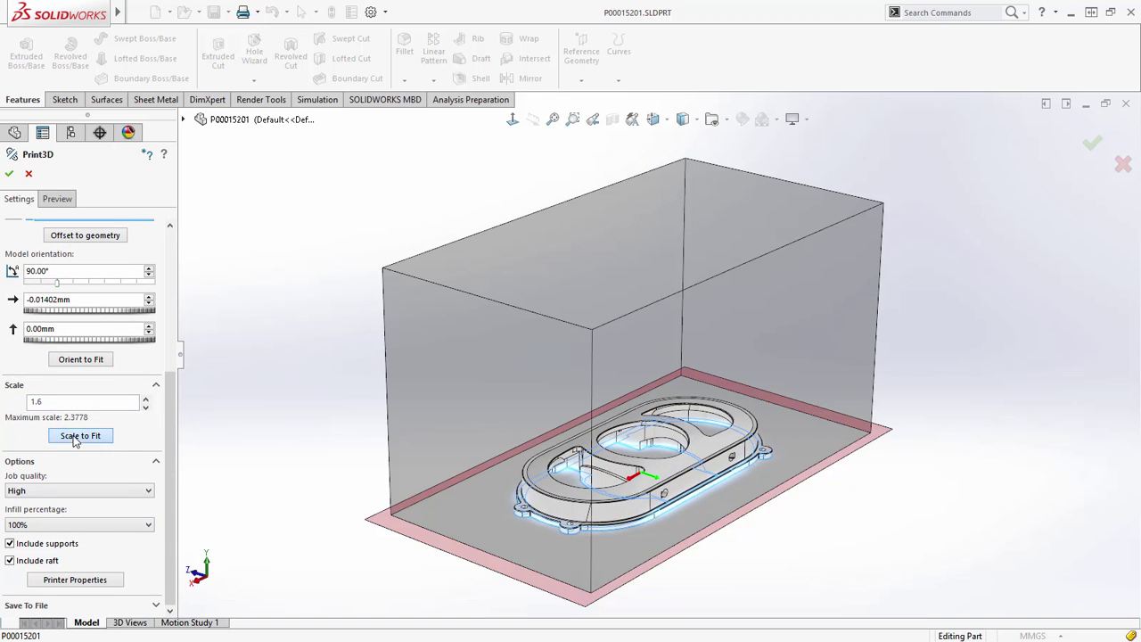
click(80, 435)
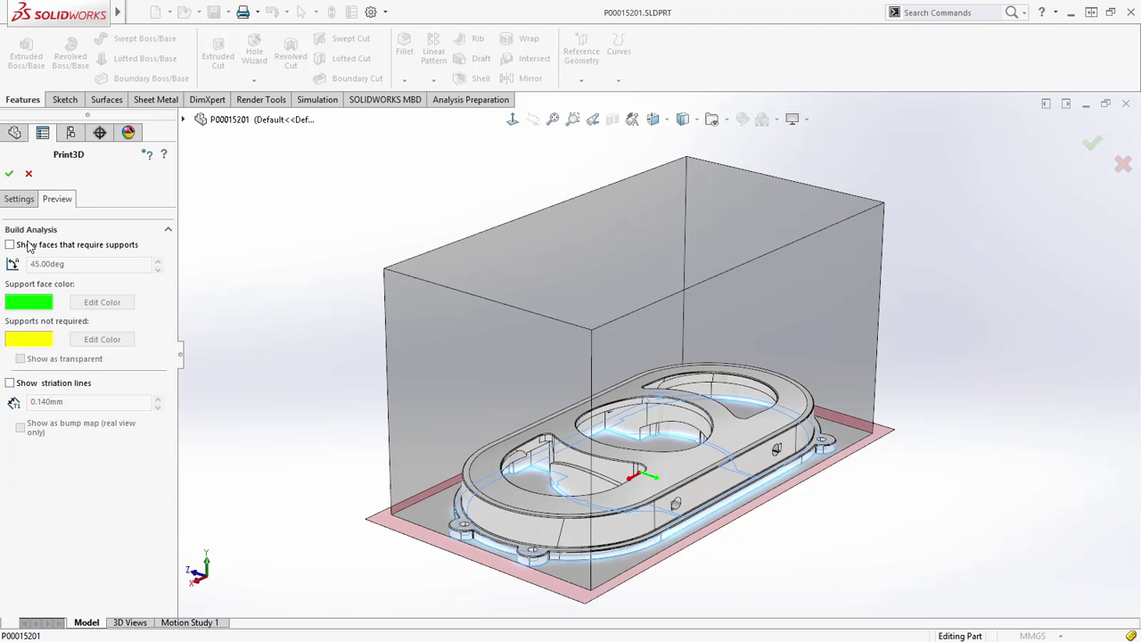
click(10, 244)
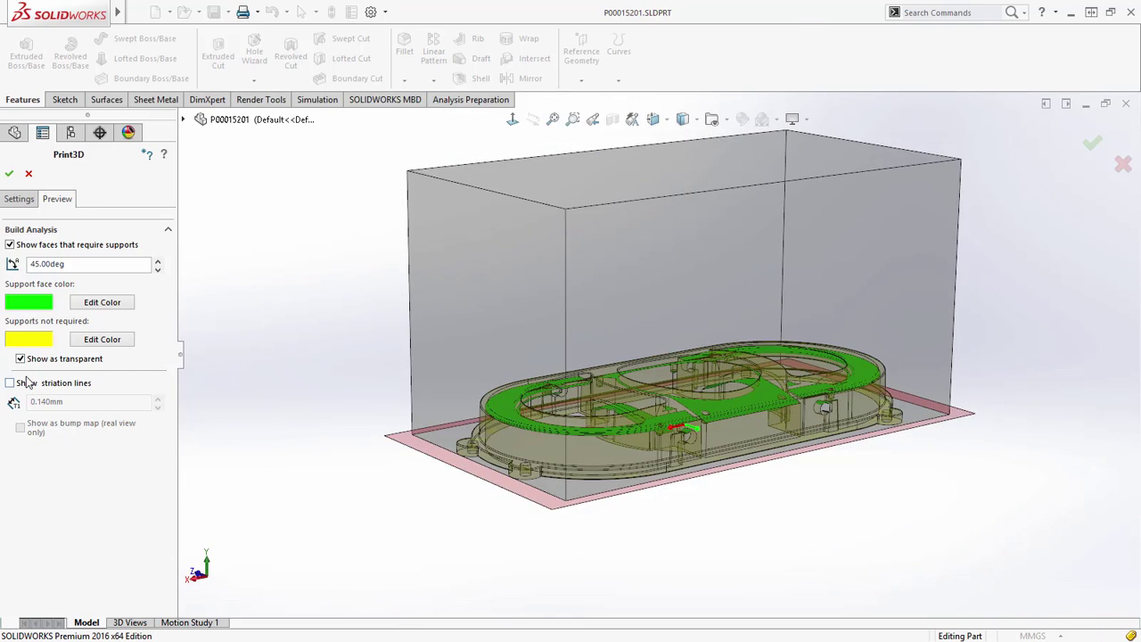
click(11, 244)
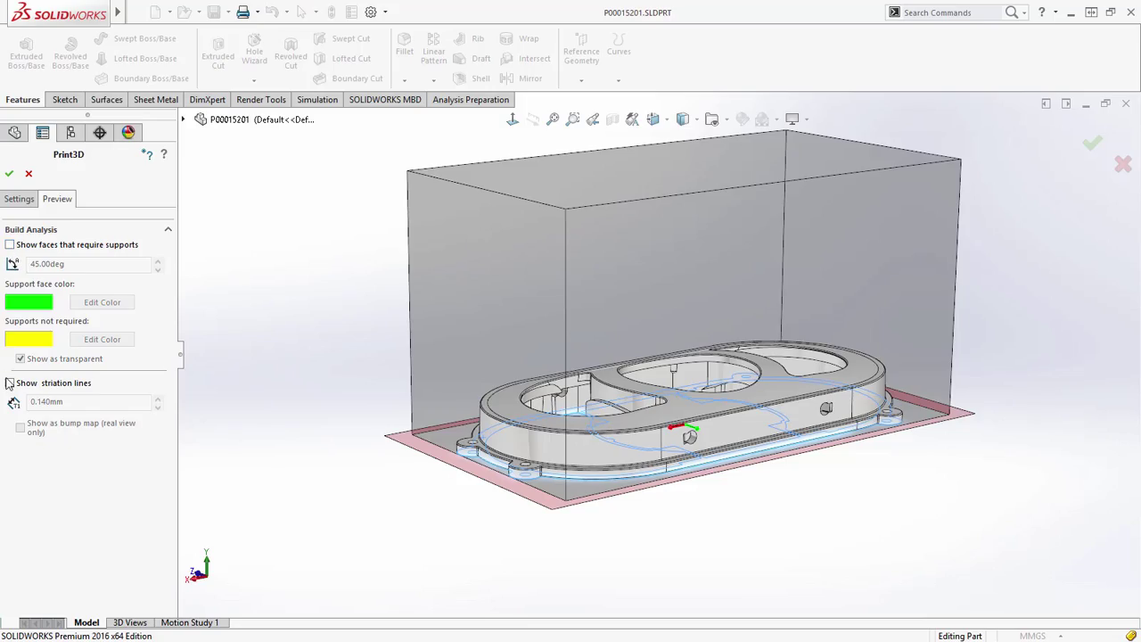
- Show striation lines as a bump map and lower the layer height to 0.070mm
click(11, 382)
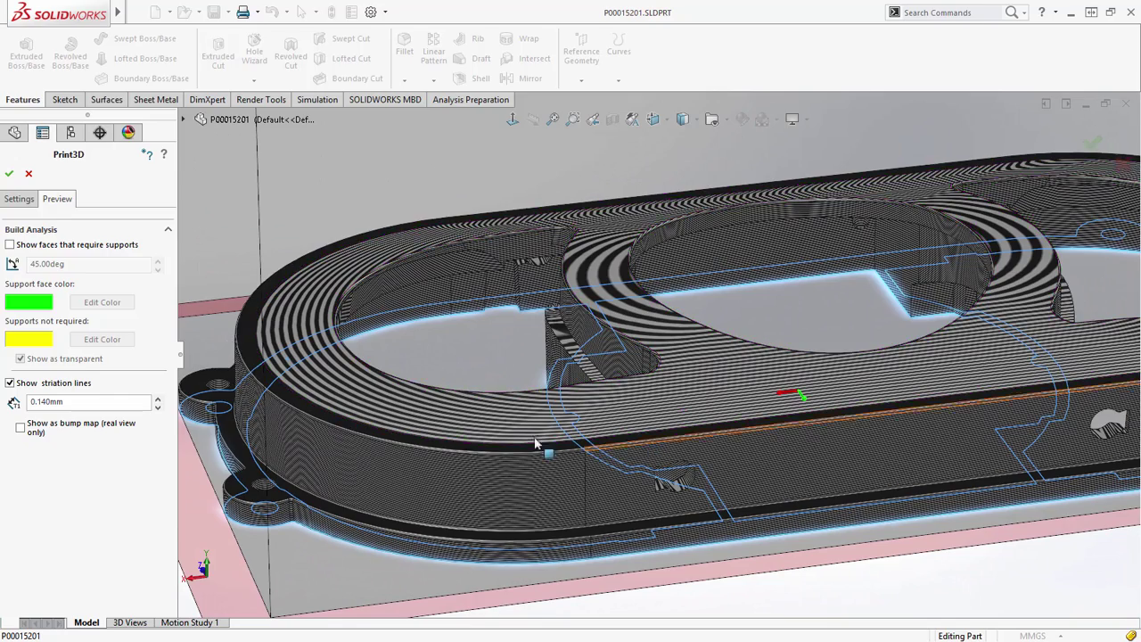
click(20, 428)
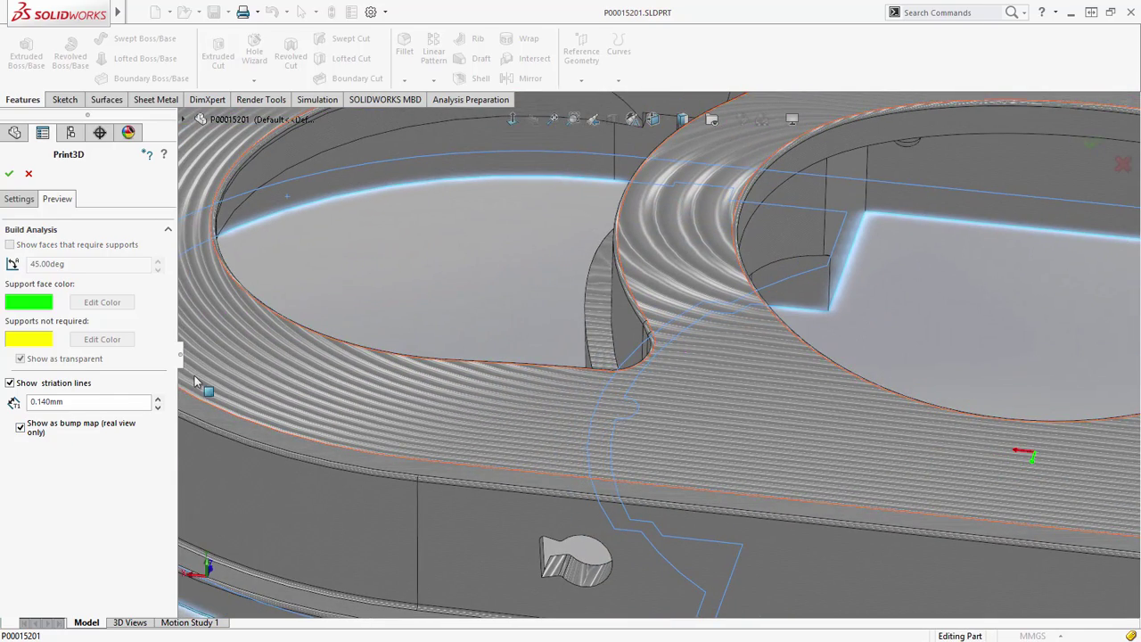
click(157, 407)
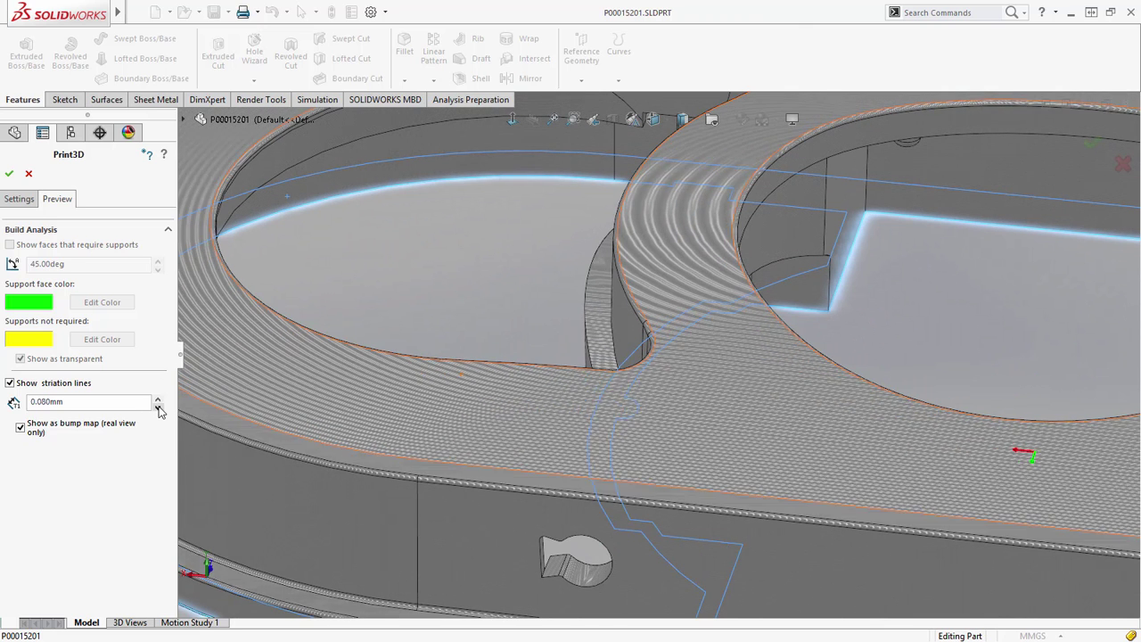
click(157, 404)
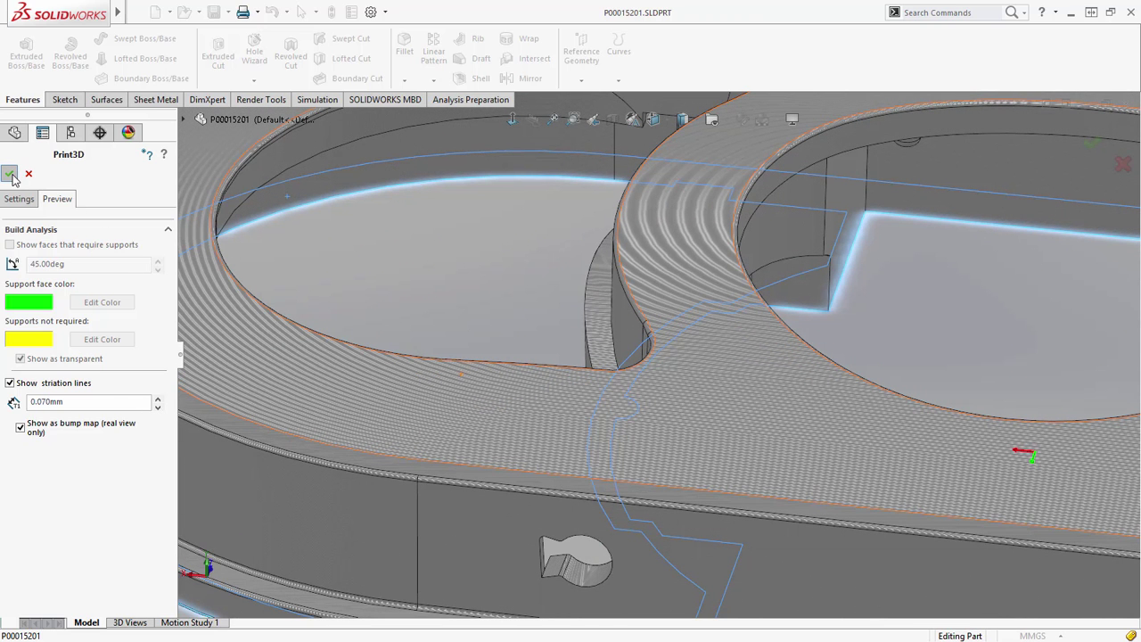
- Close the Print3D preview and return to the model
click(10, 175)
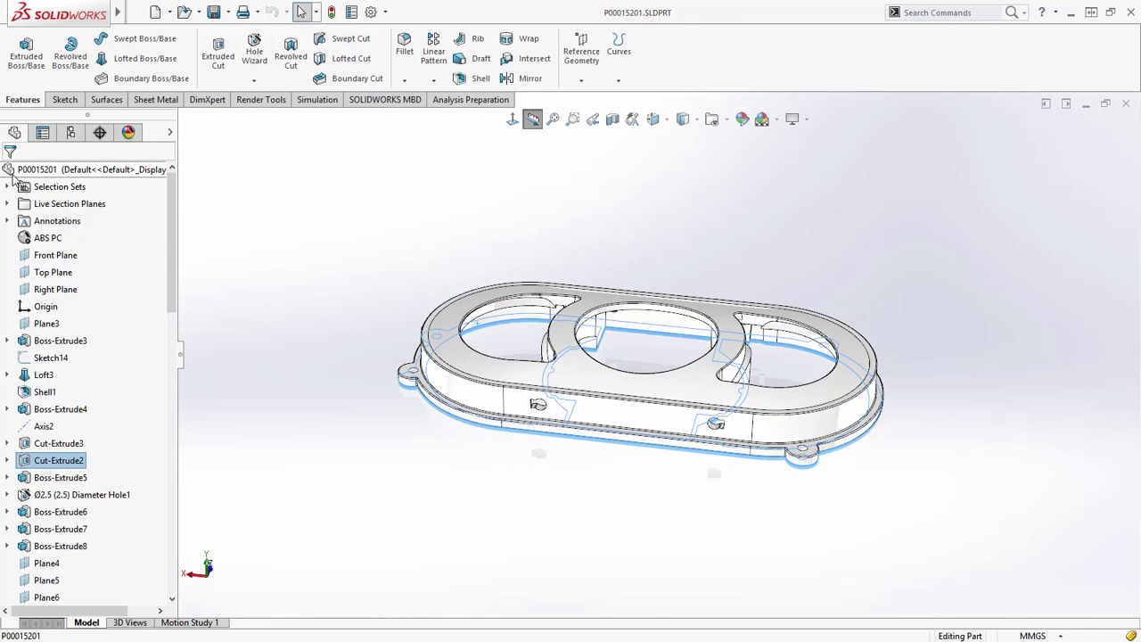